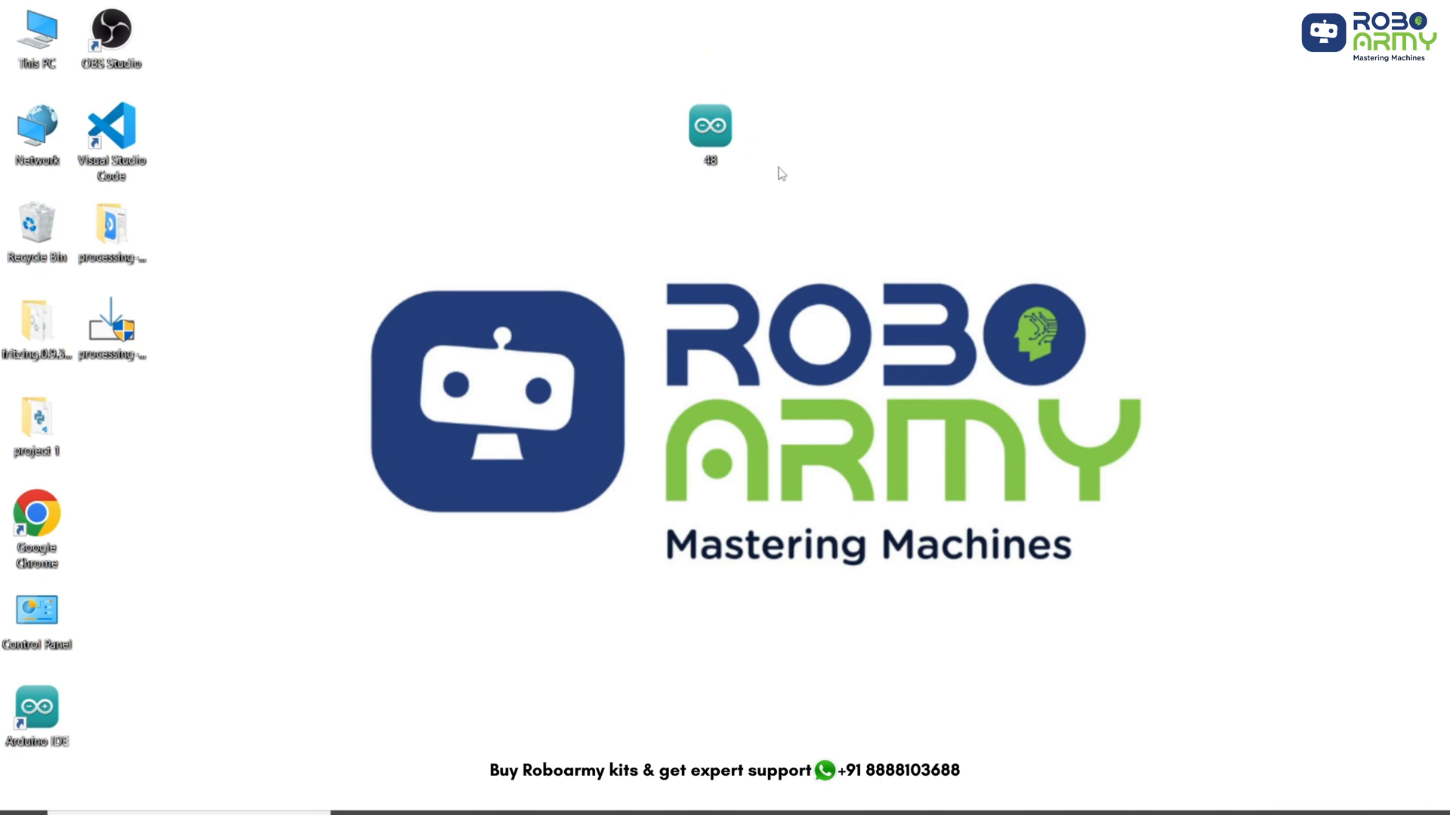
# Open the 48 sketch from the desktop in Arduino IDE.
pyautogui.click(708, 129)
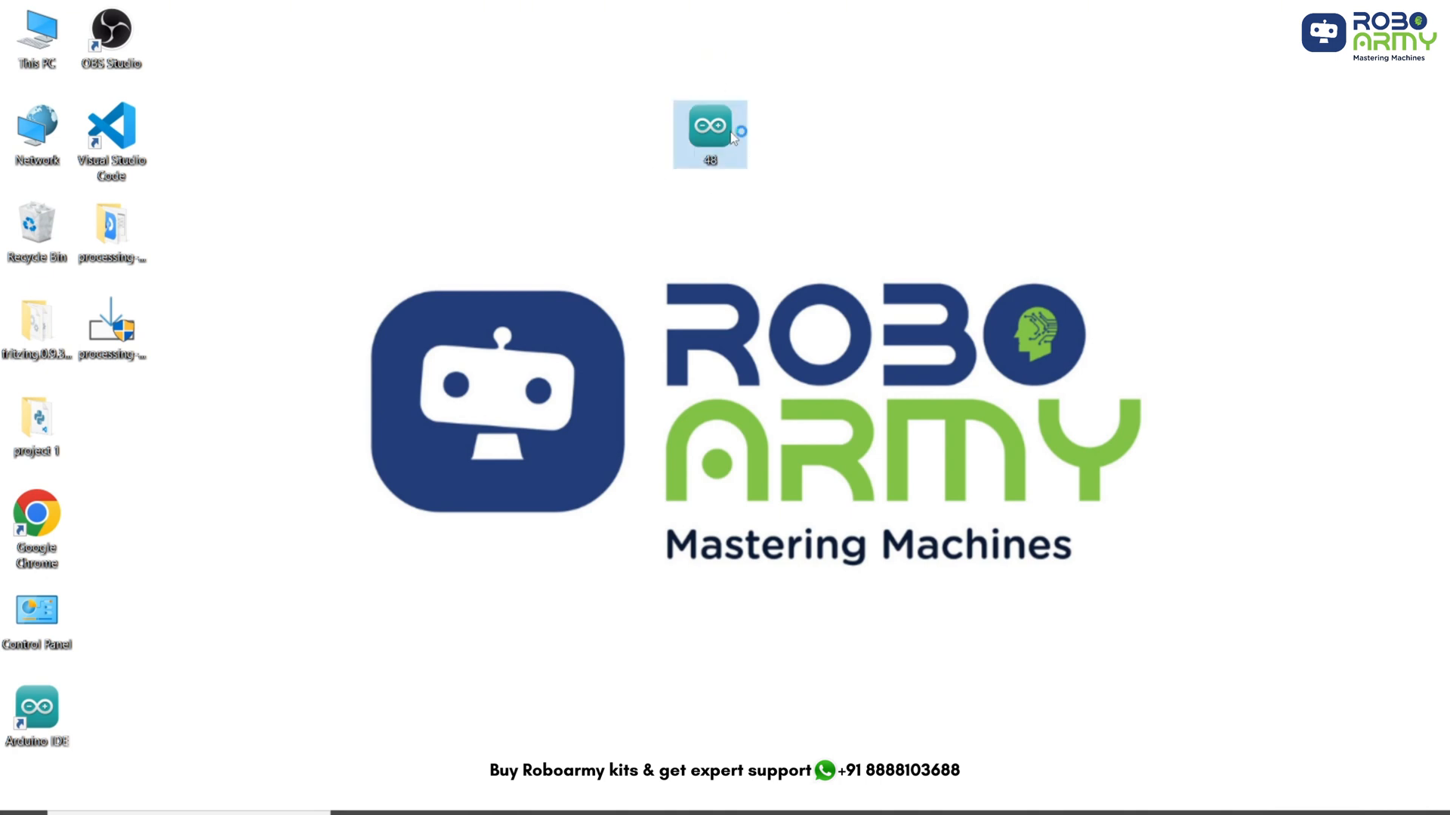
pyautogui.doubleClick(708, 133)
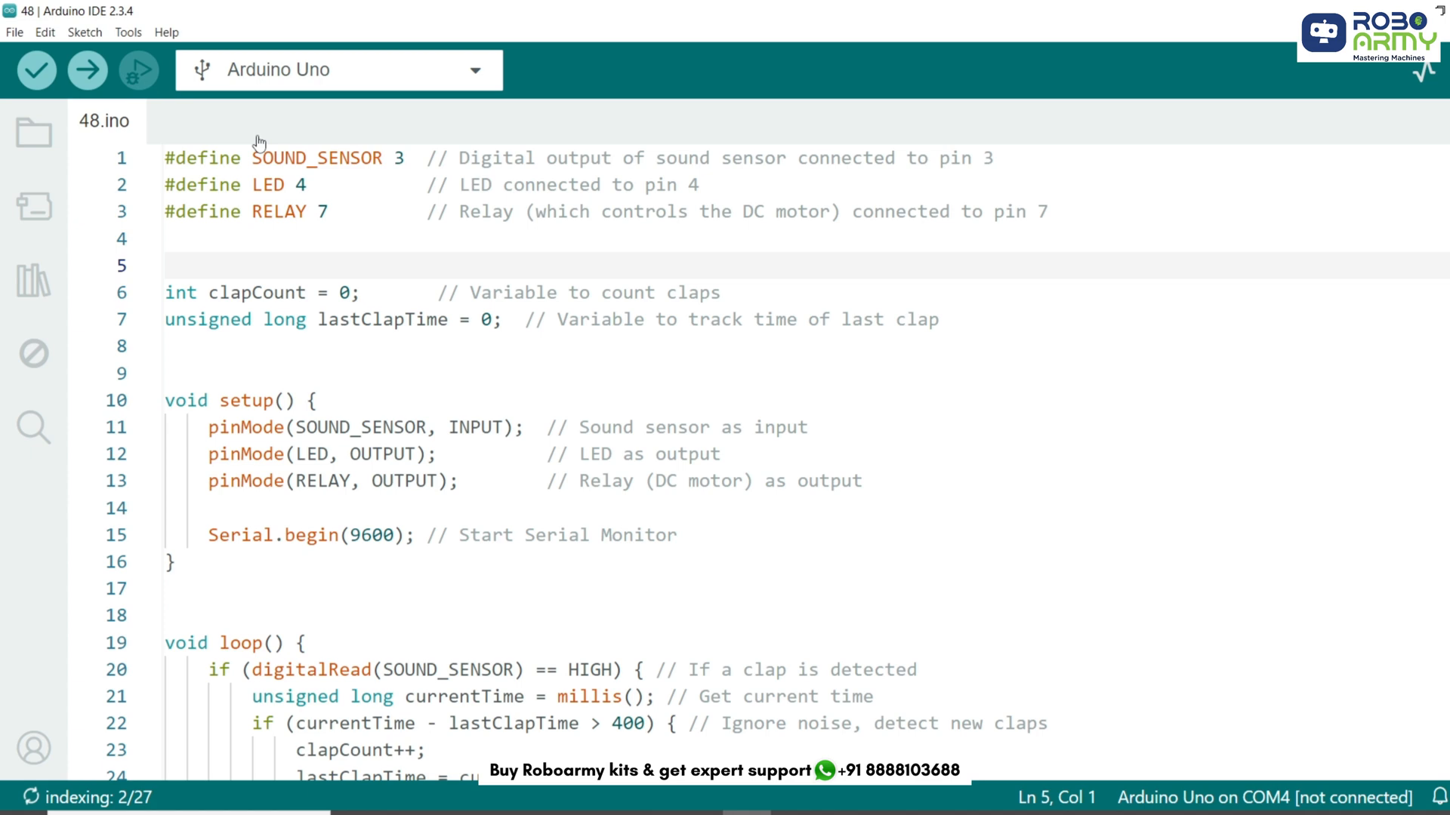
pyautogui.click(165, 265)
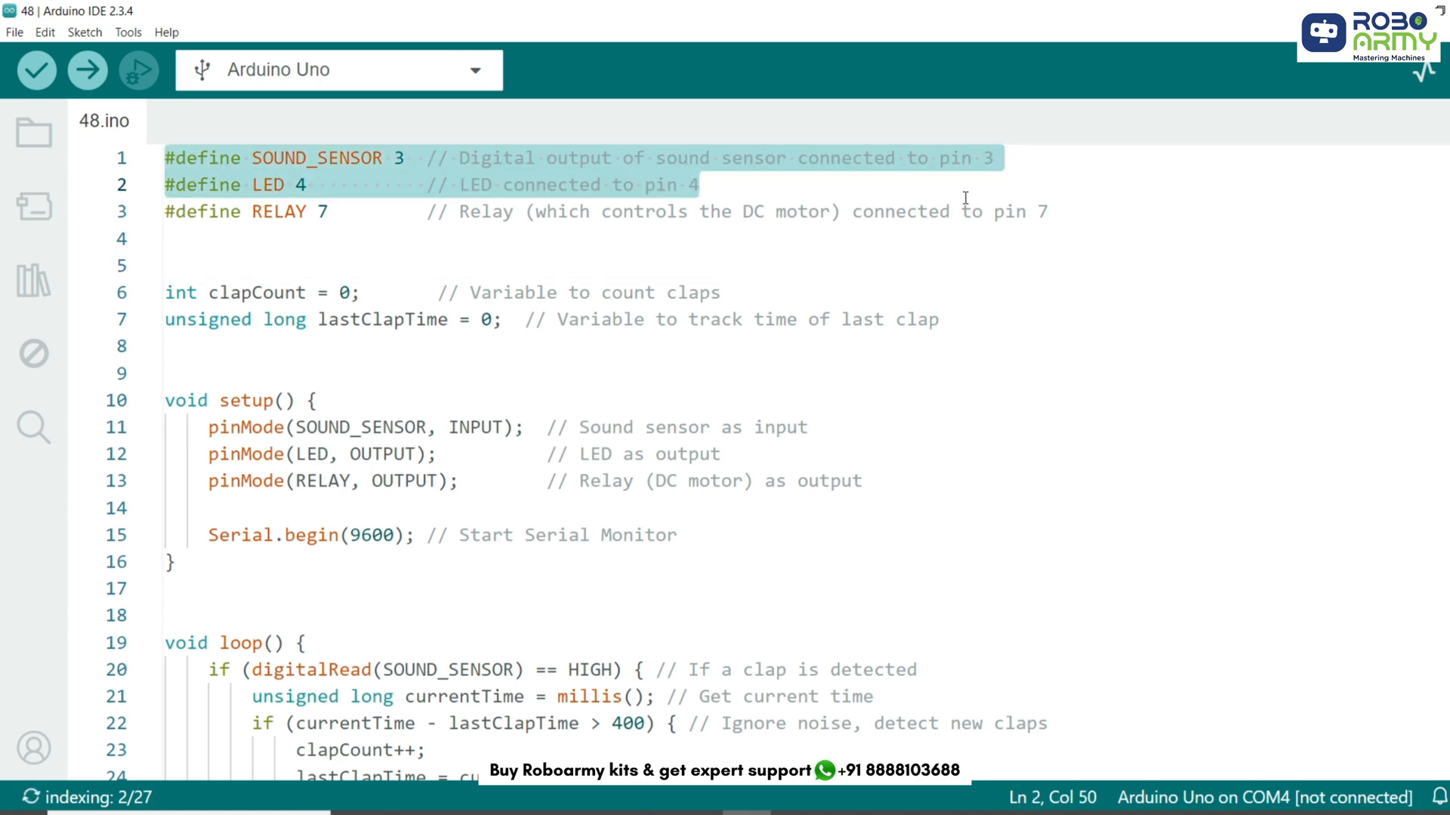
pyautogui.click(257, 157)
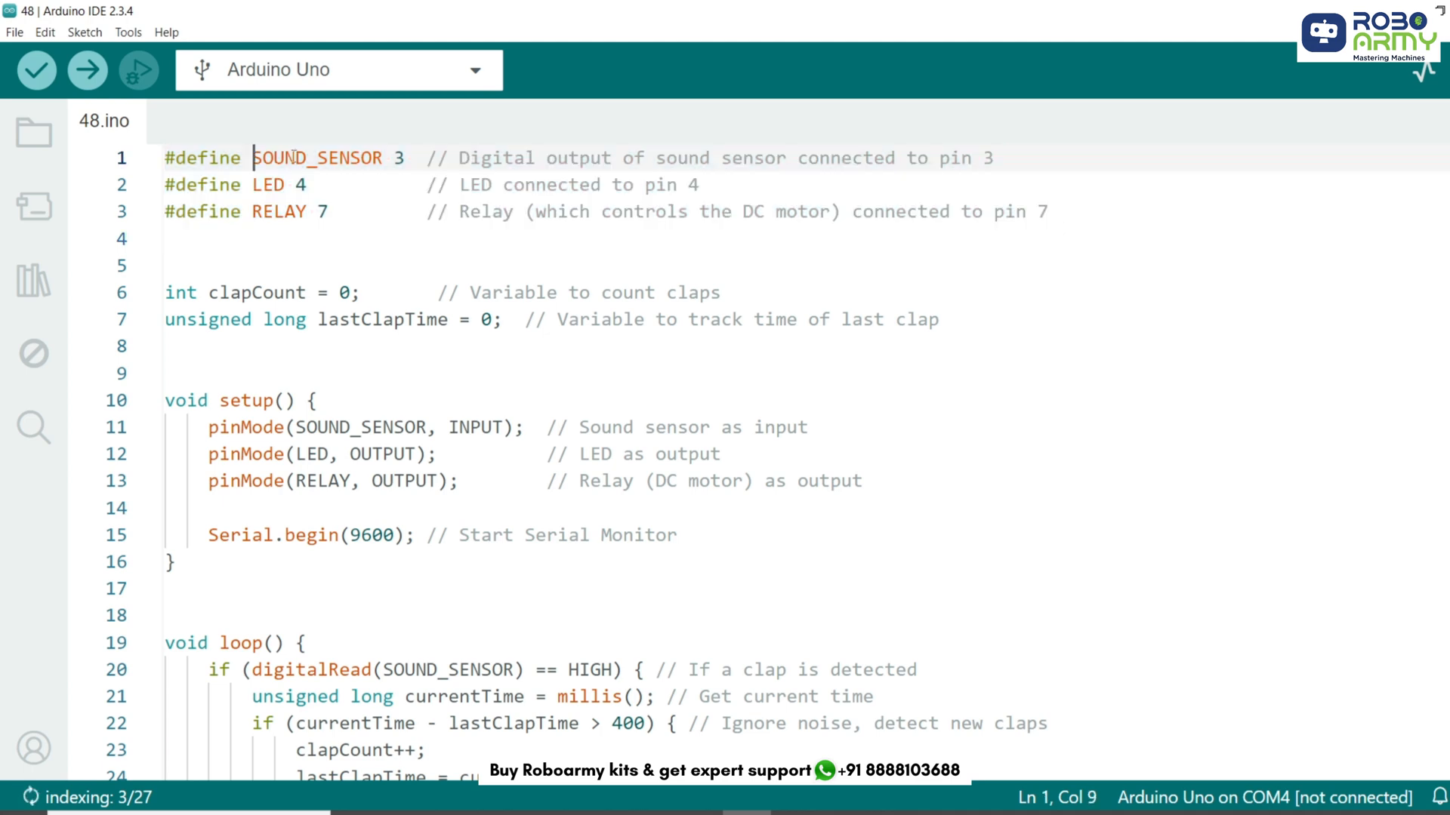
pyautogui.doubleClick(268, 184)
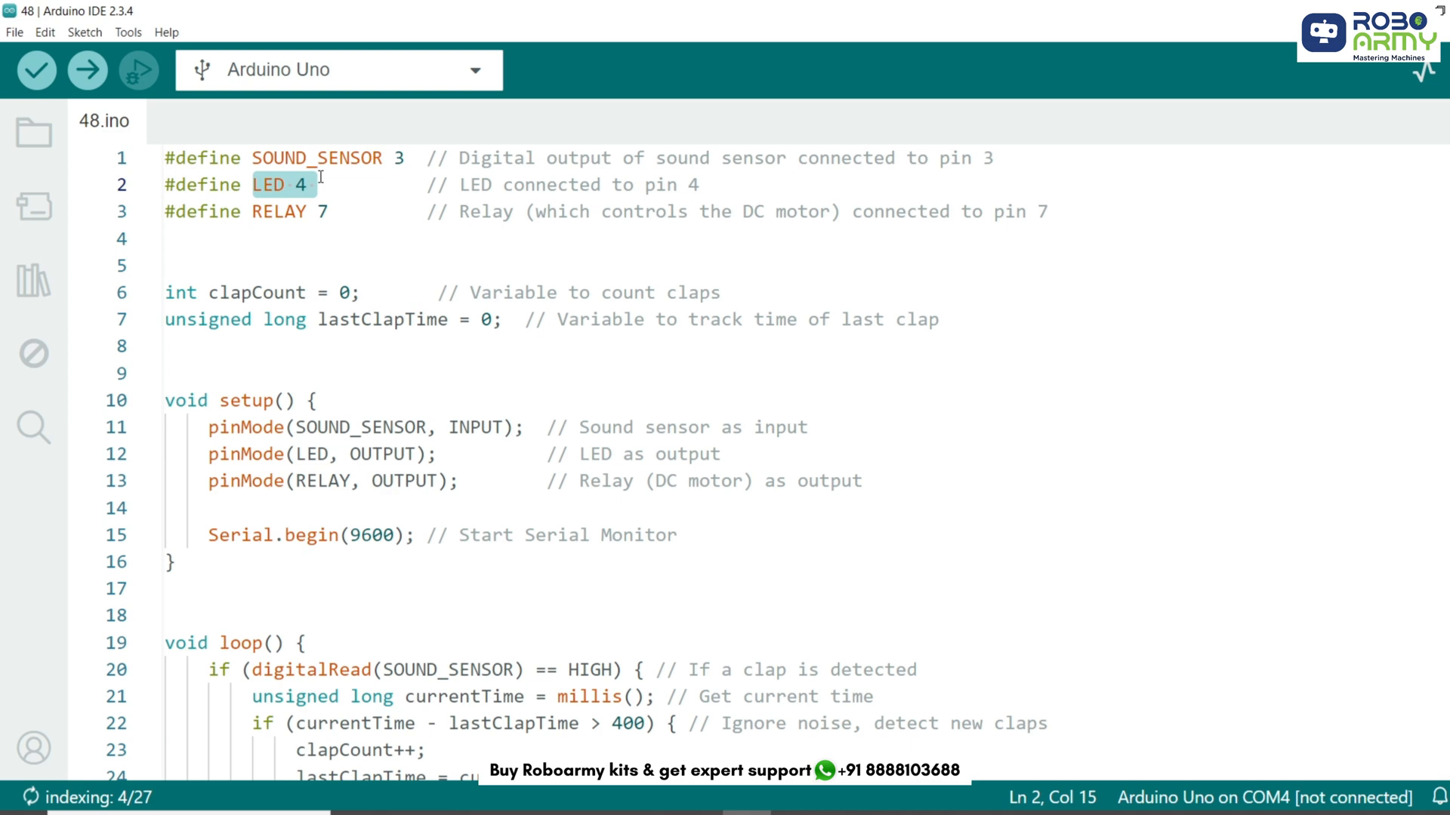
pyautogui.doubleClick(280, 210)
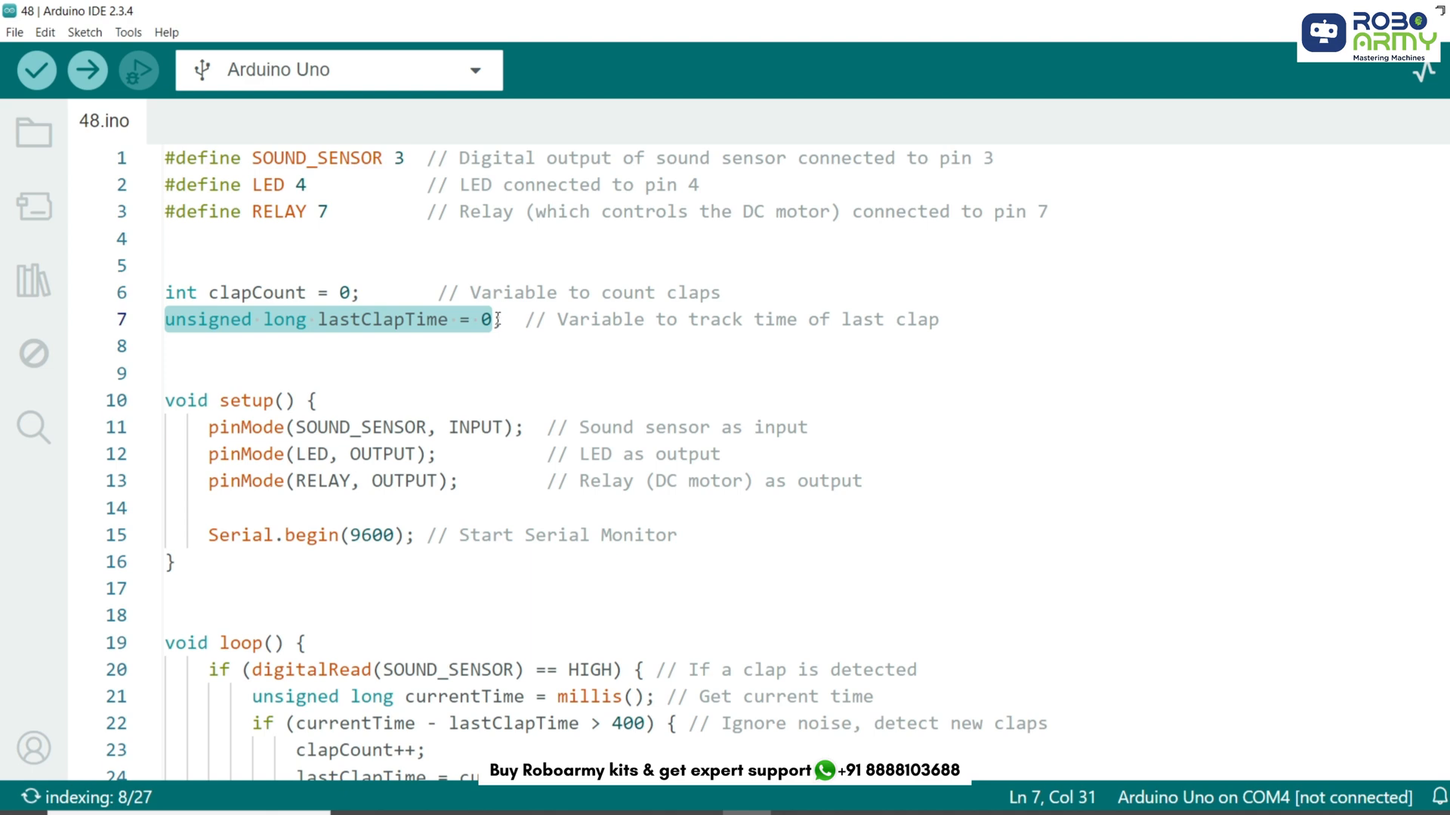
pyautogui.doubleClick(246, 364)
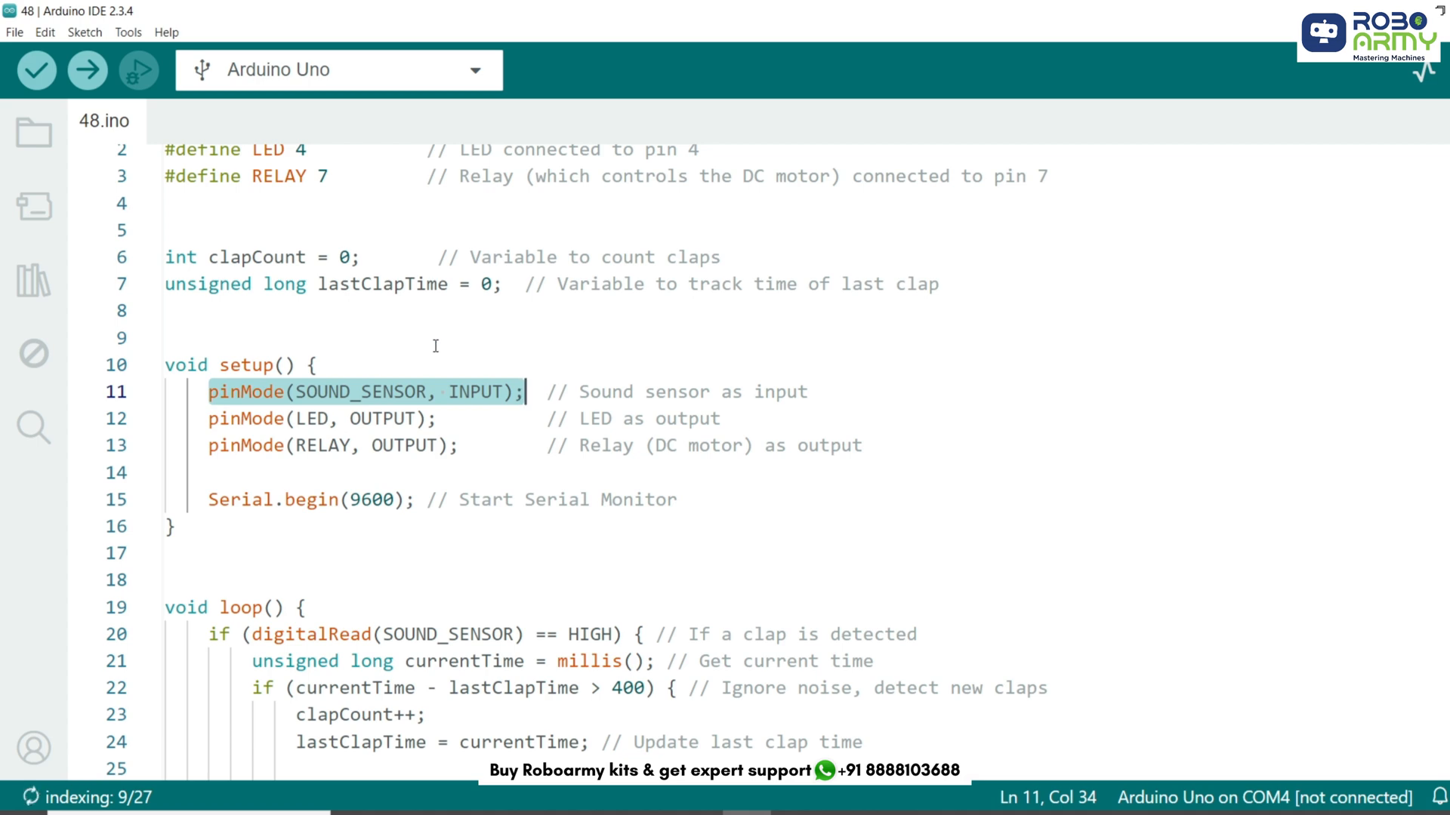
pyautogui.click(449, 444)
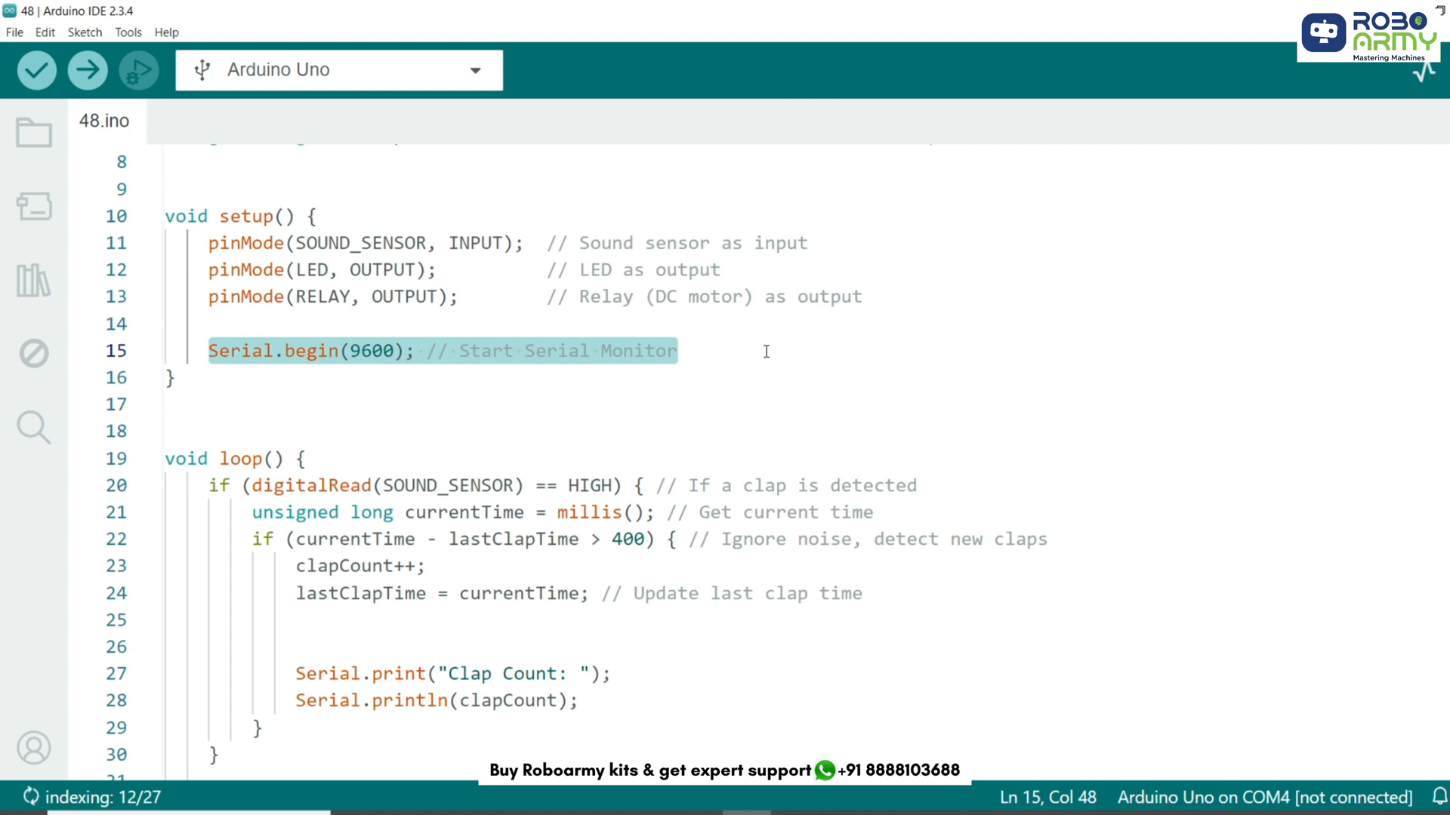
pyautogui.doubleClick(241, 459)
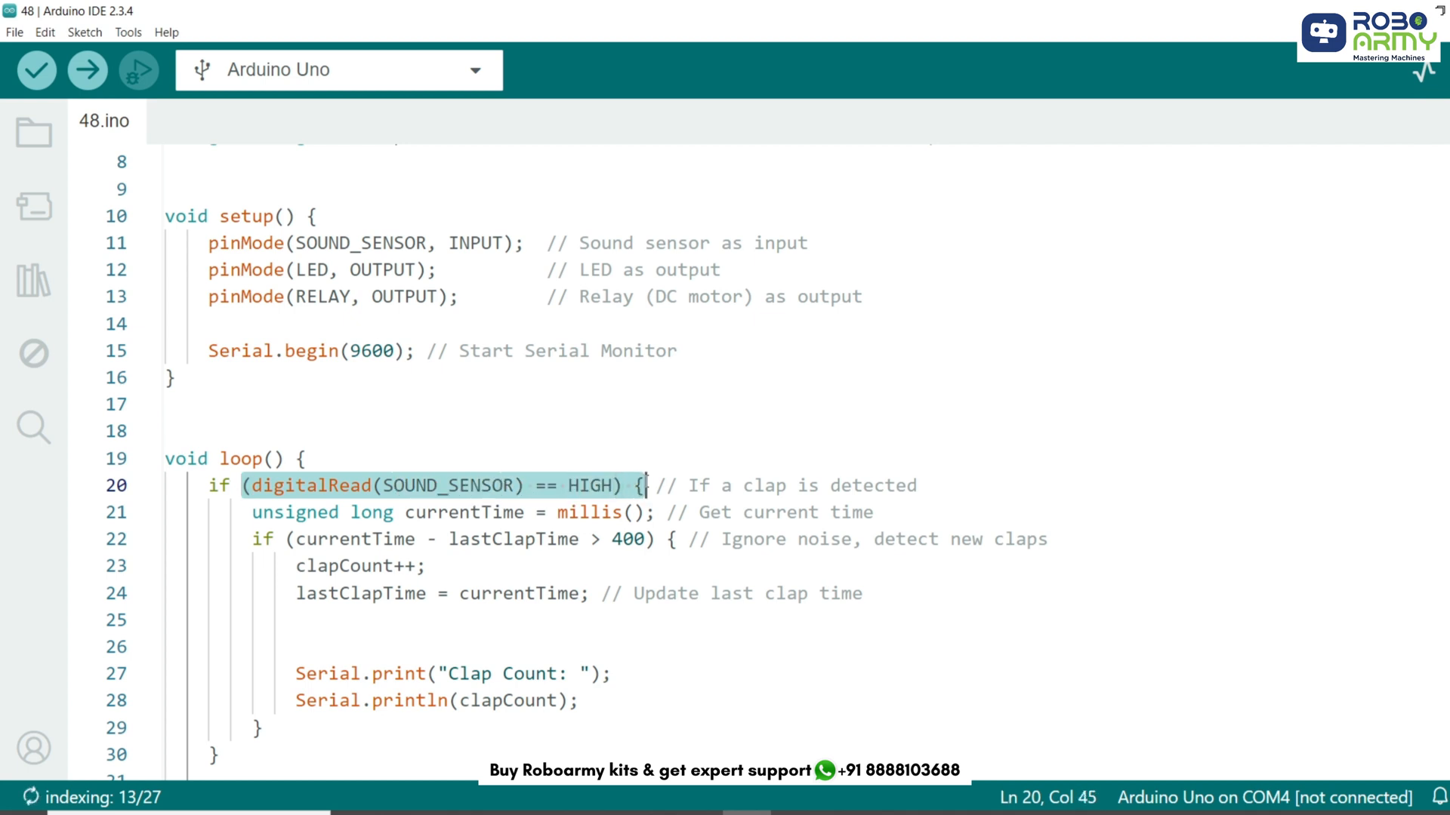
pyautogui.click(254, 512)
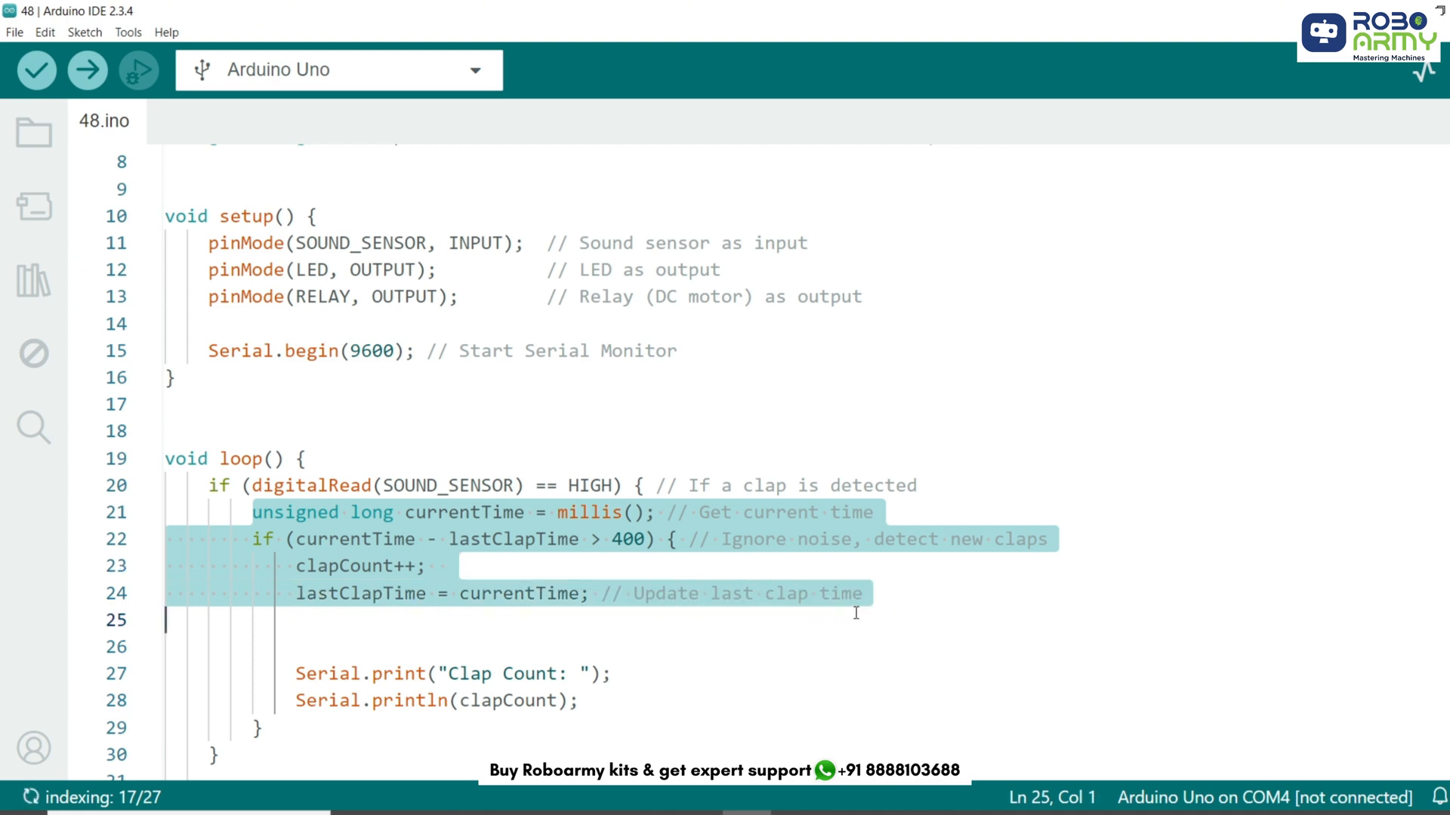
pyautogui.scroll(-3)
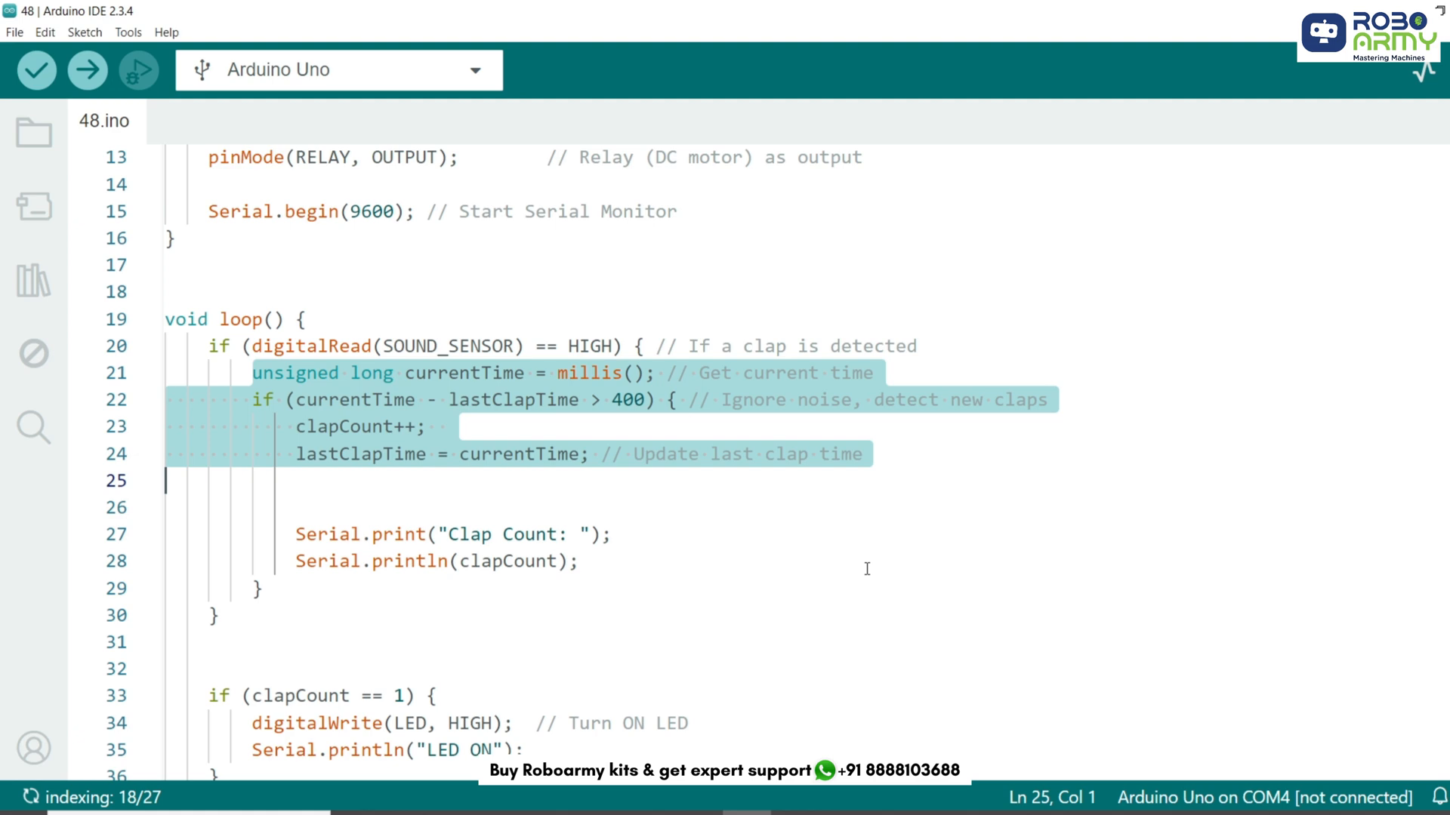
pyautogui.scroll(-3)
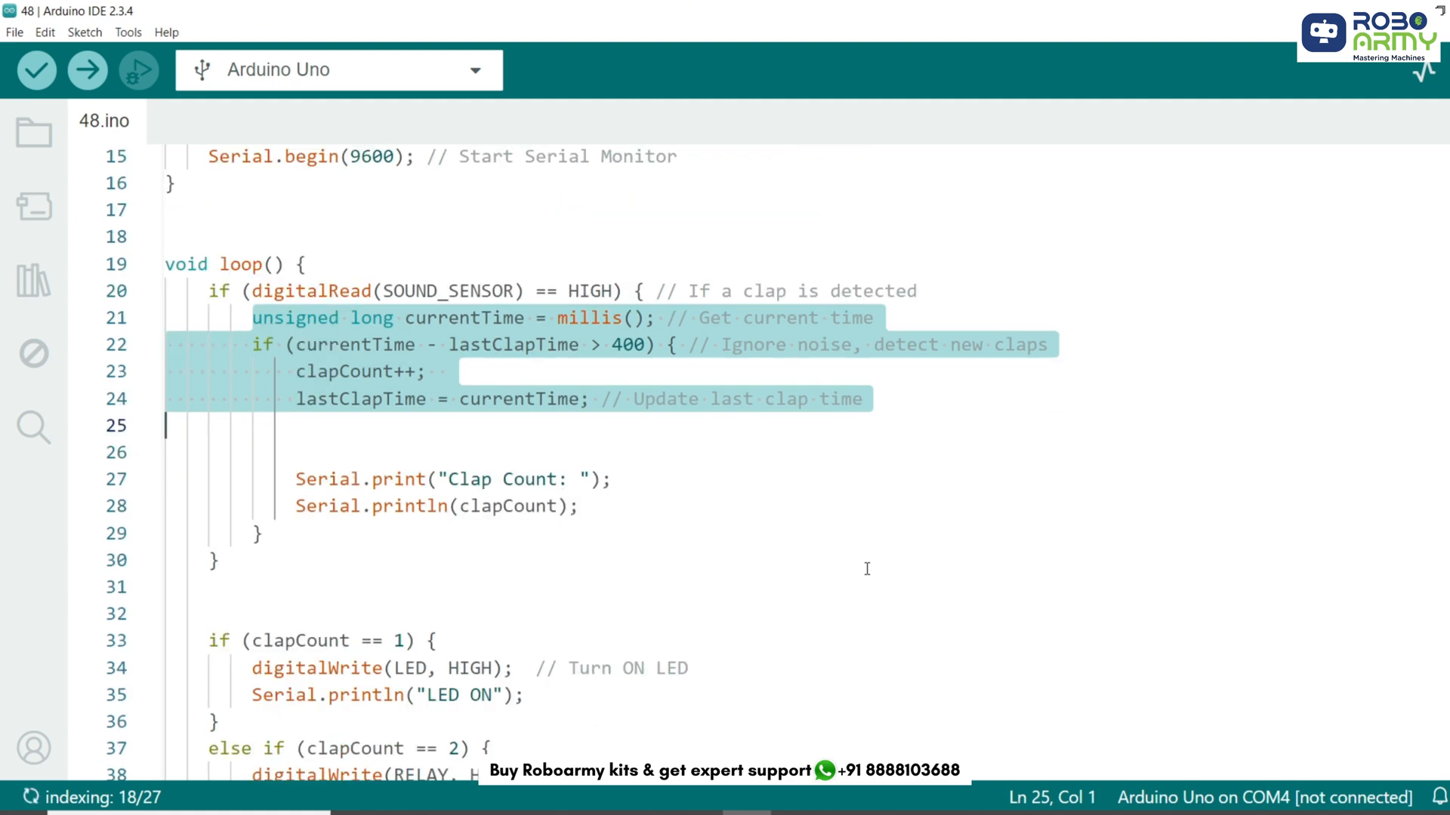
pyautogui.scroll(-3)
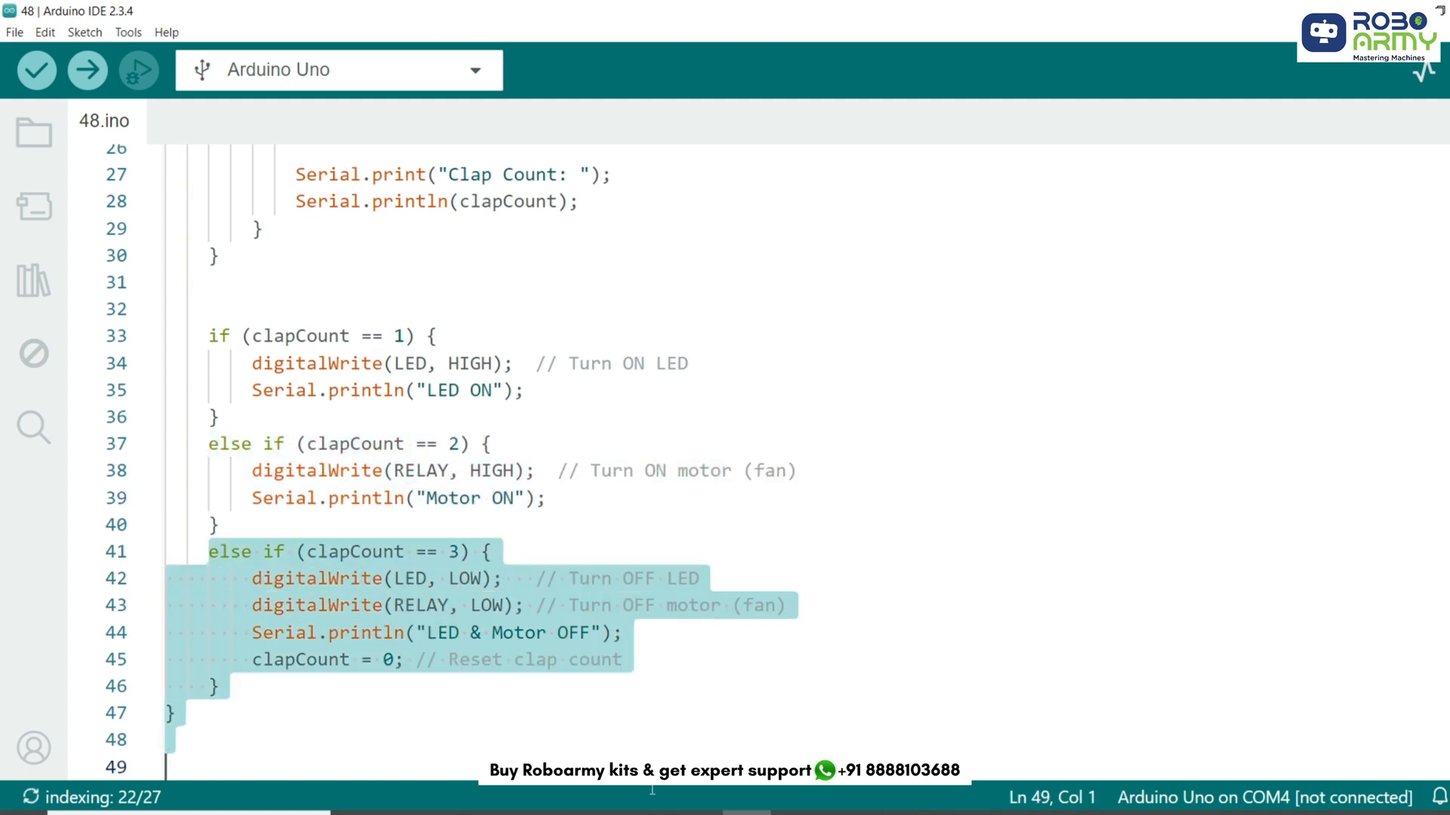
pyautogui.click(625, 659)
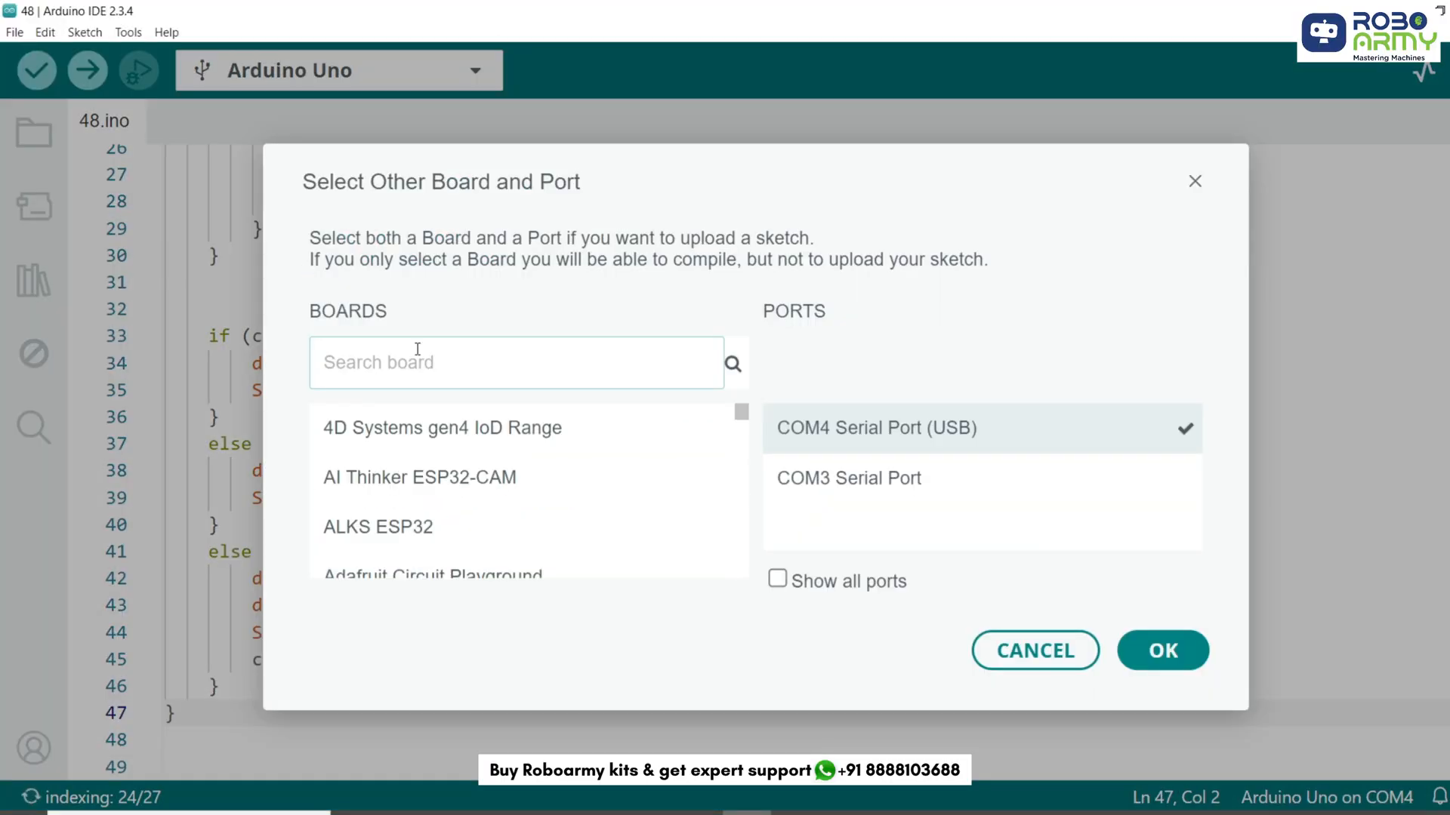
# Confirm Arduino Uno on COM4 and upload the clap-control sketch to the board.
pyautogui.click(1162, 651)
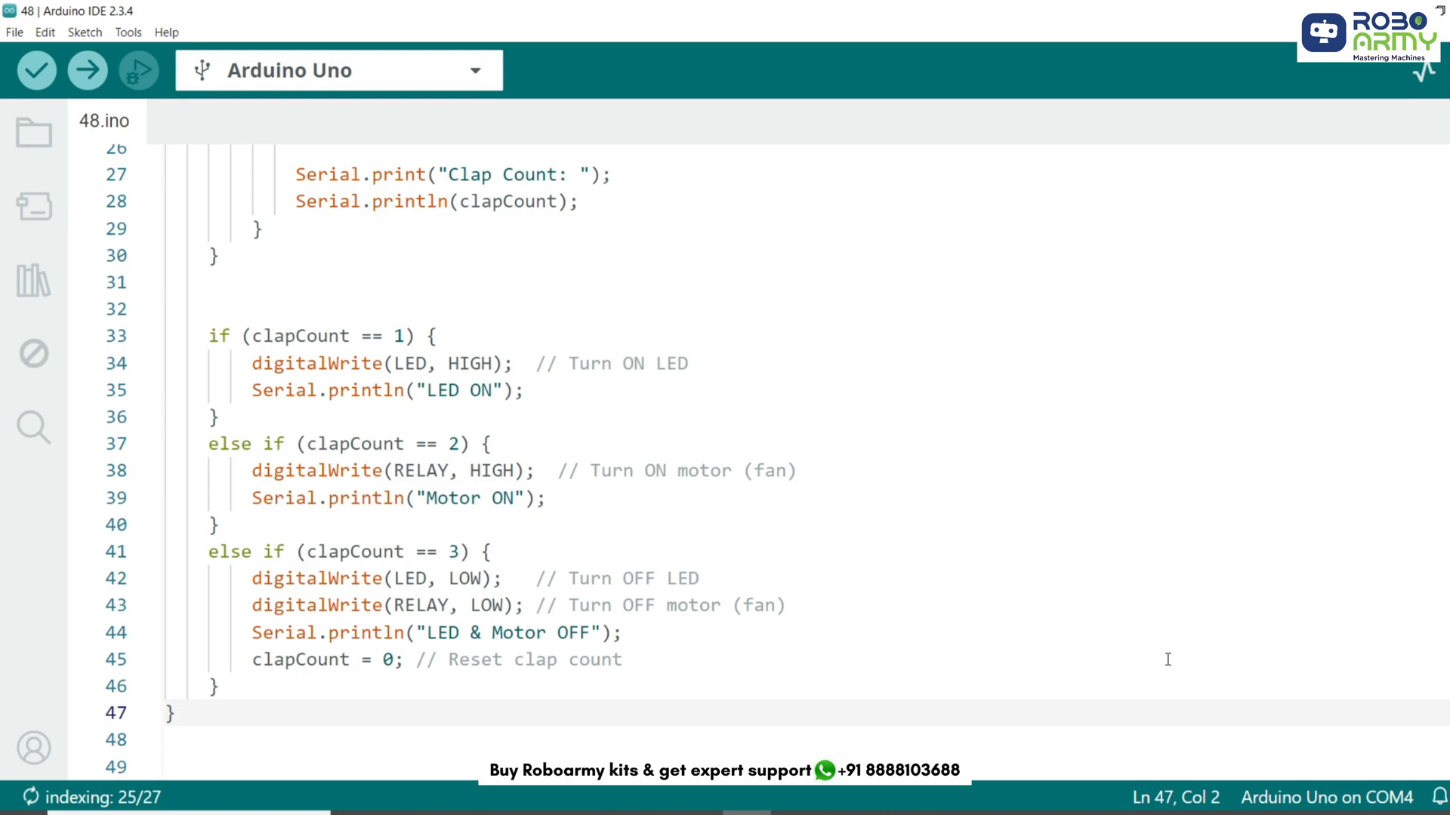
pyautogui.click(136, 70)
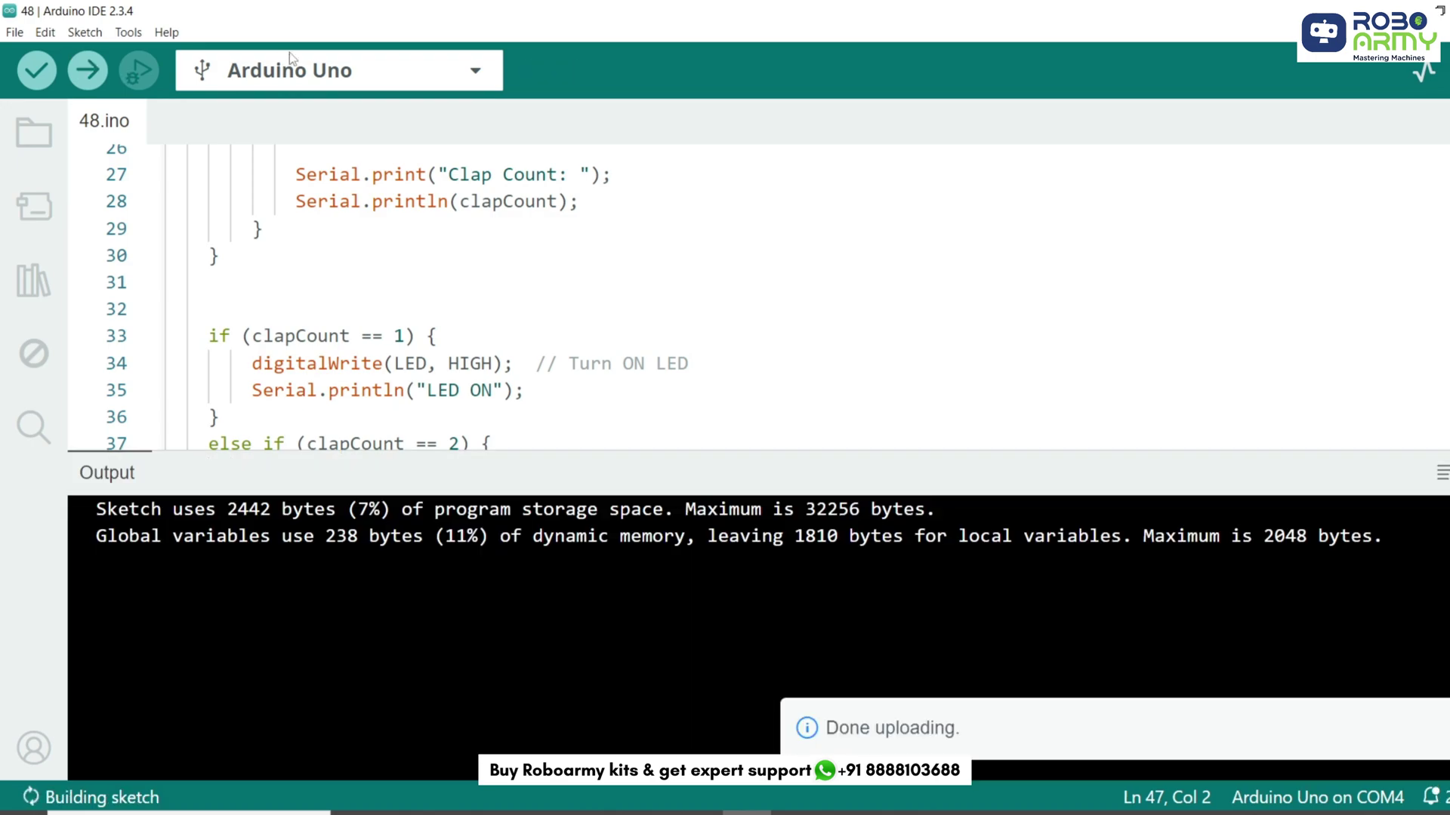